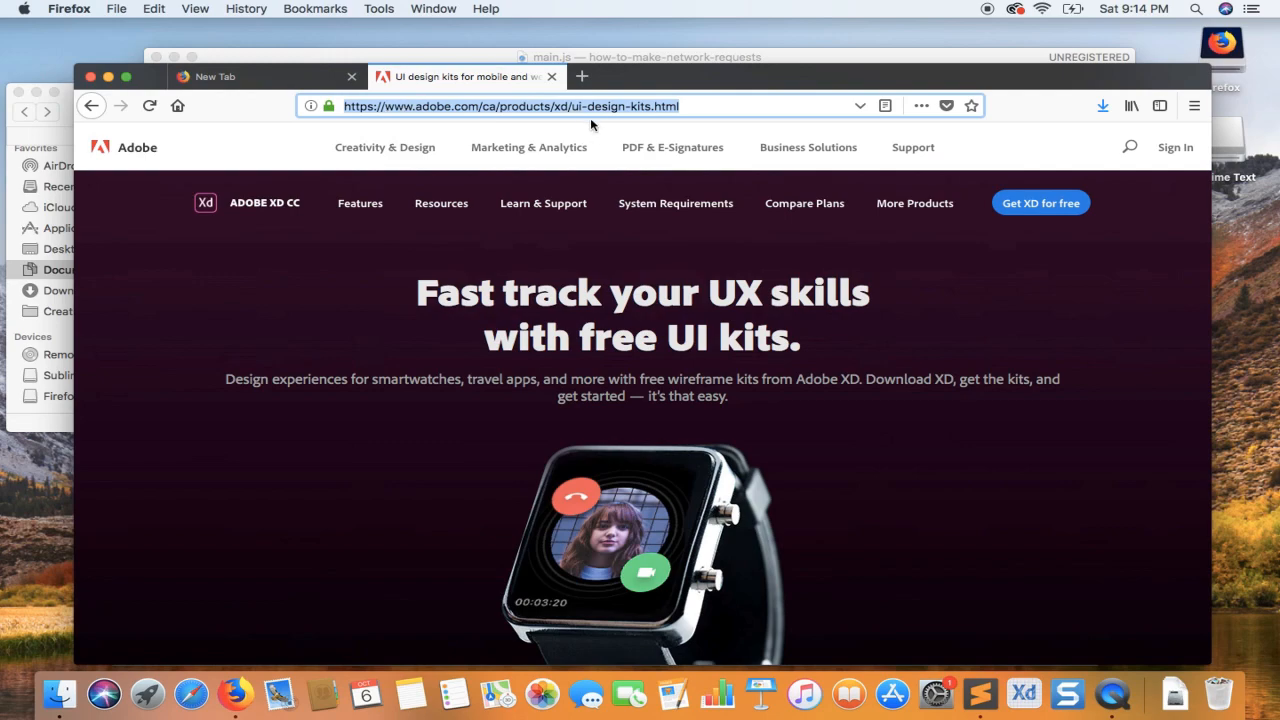
Step: Download and save the Sky travel UI kit zip from the Adobe UI kits page
scroll("down", 3)
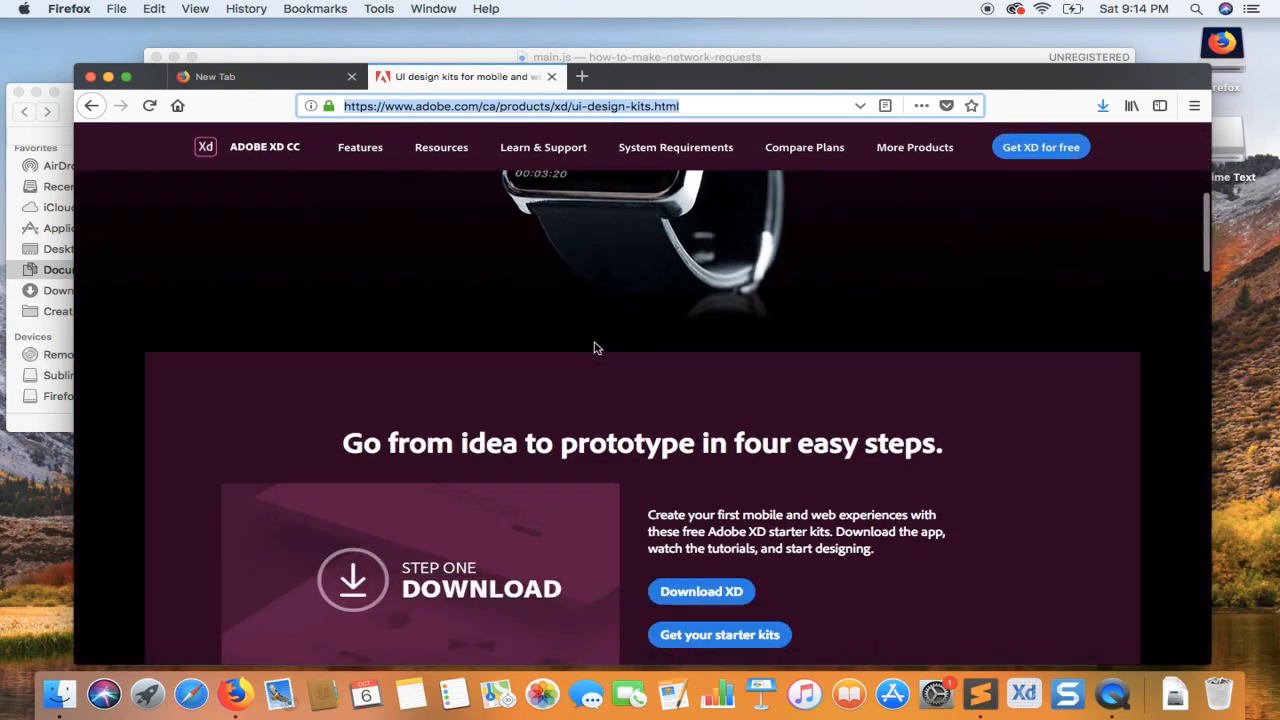
scroll("down", 3)
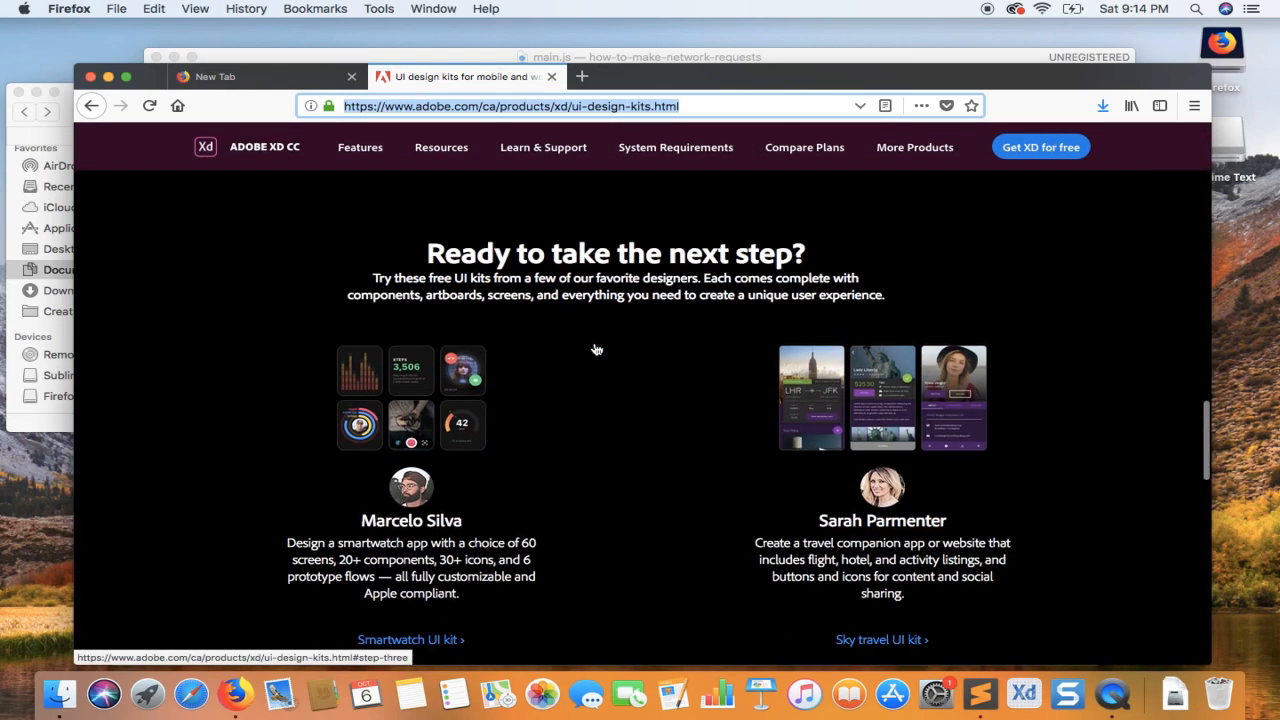
scroll("down", 3)
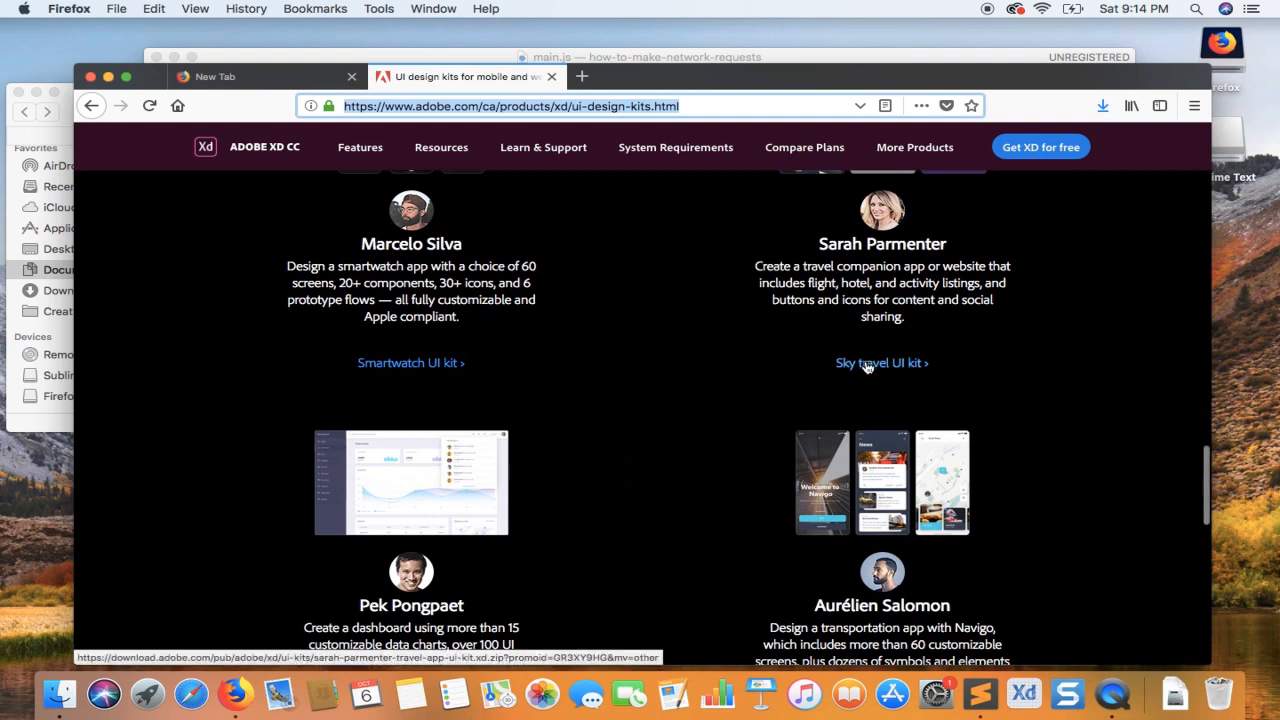
left_click(882, 363)
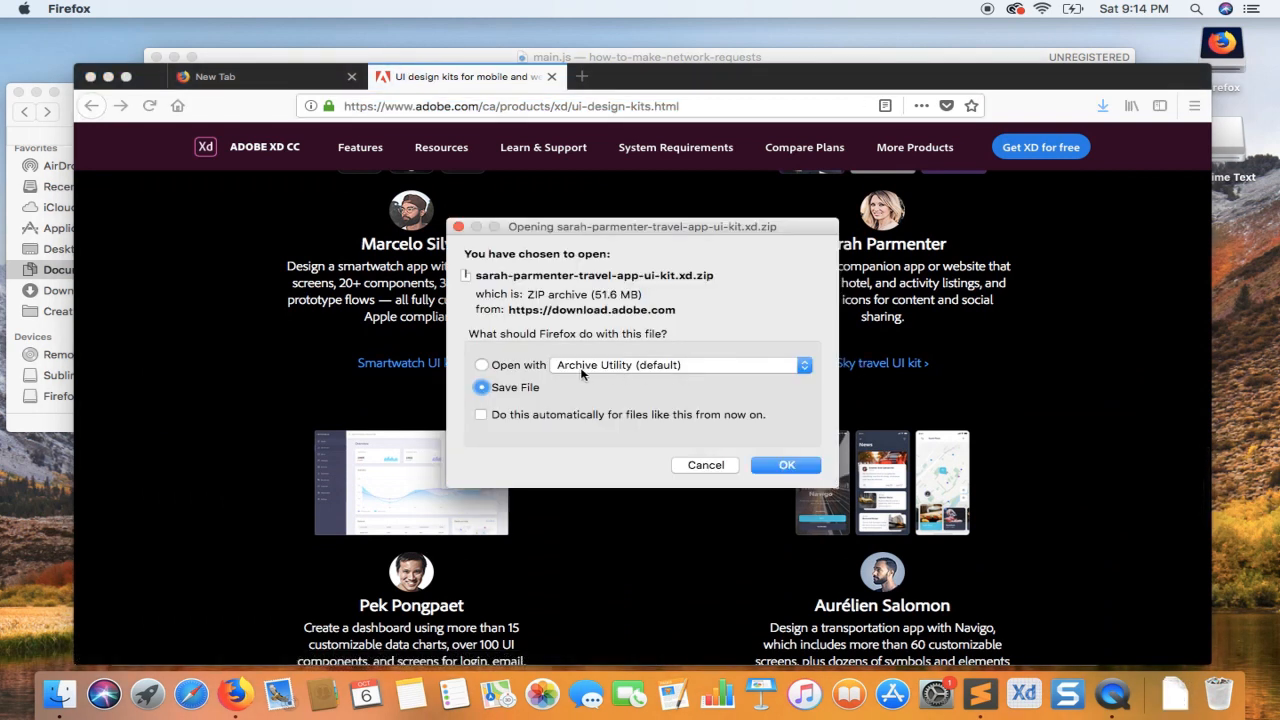
left_click(785, 464)
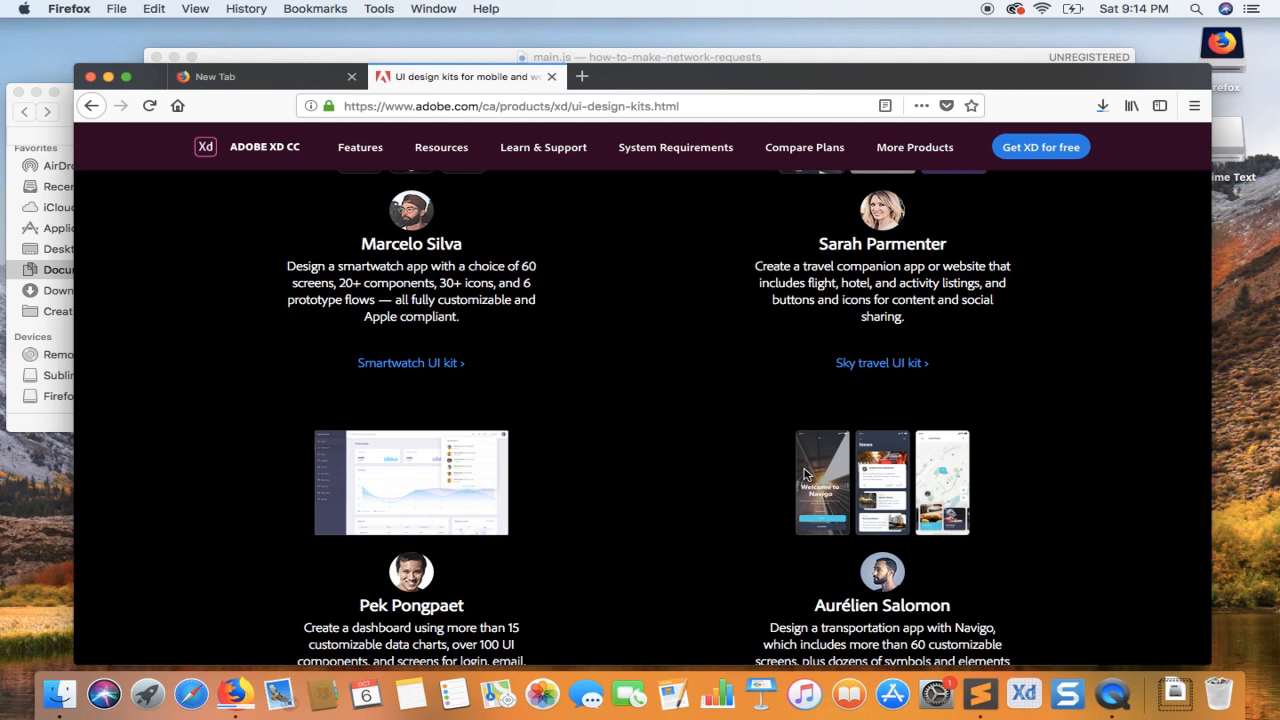
scroll("down", 3)
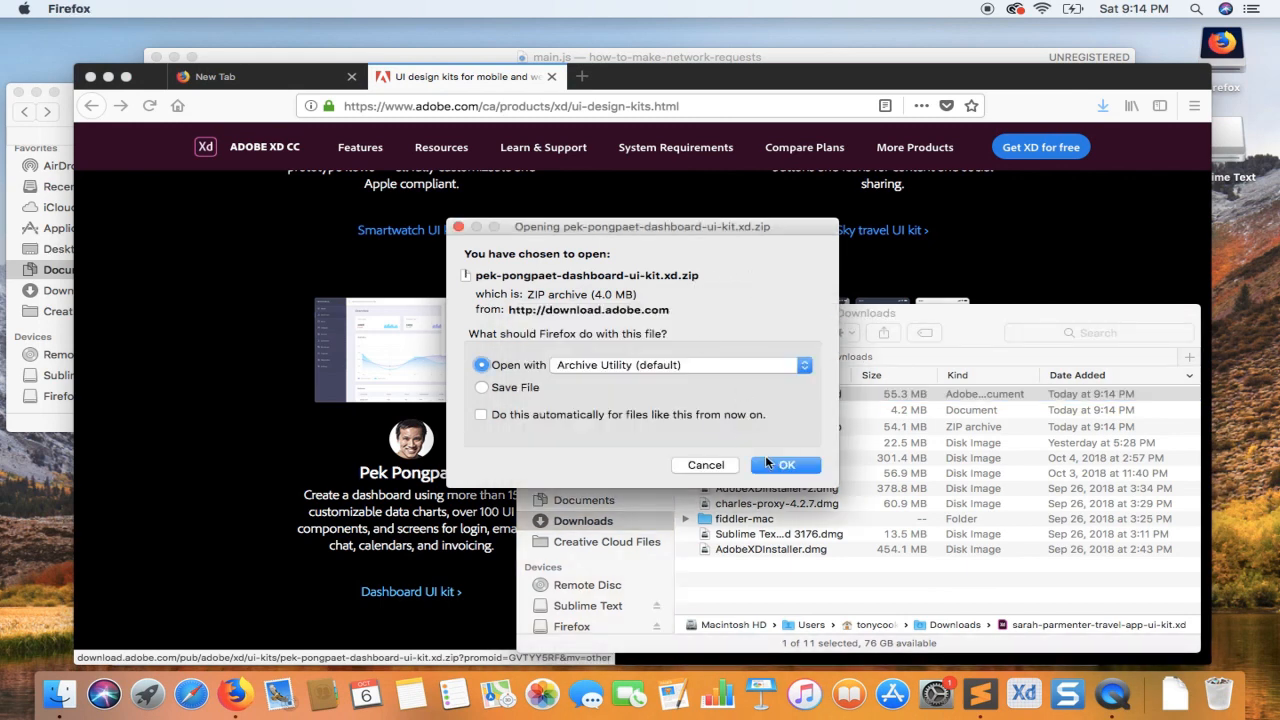
Step: Confirm opening the dashboard UI kit zip with Archive Utility
left_click(786, 465)
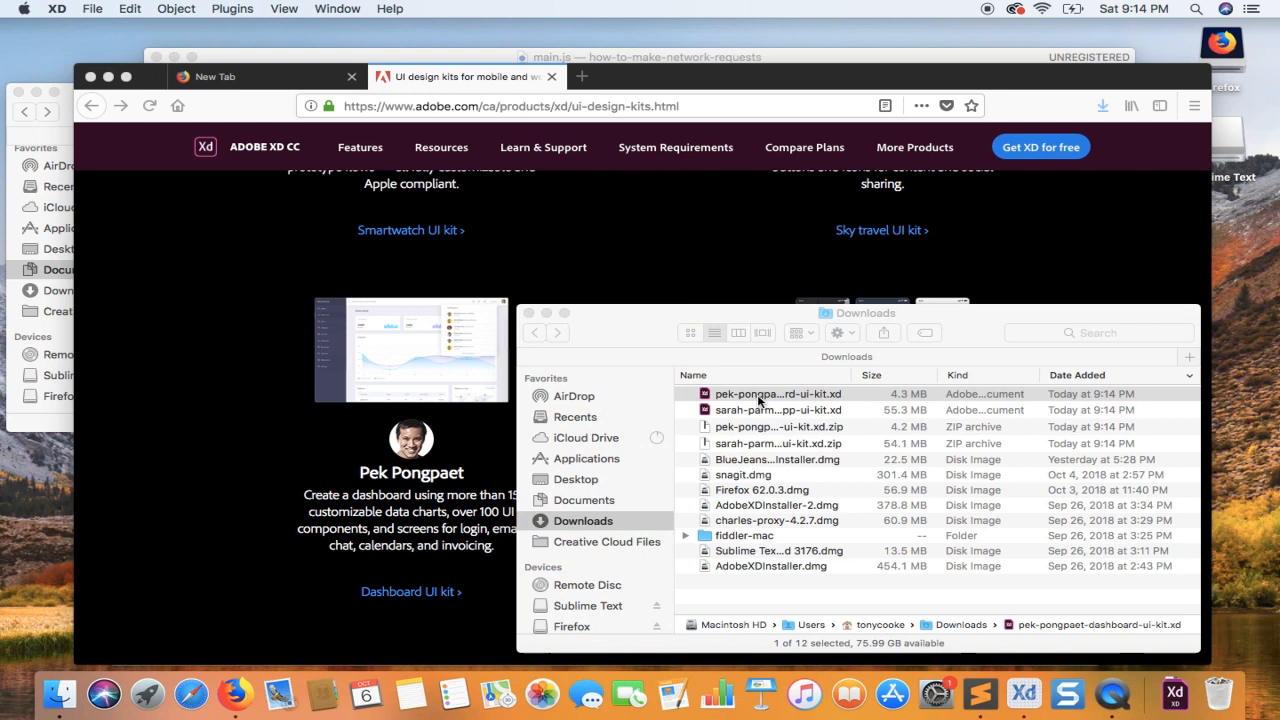
Step: Open pek-pongpaet-dashboard-ui-kit.xd from Downloads in Adobe XD
double_click(763, 394)
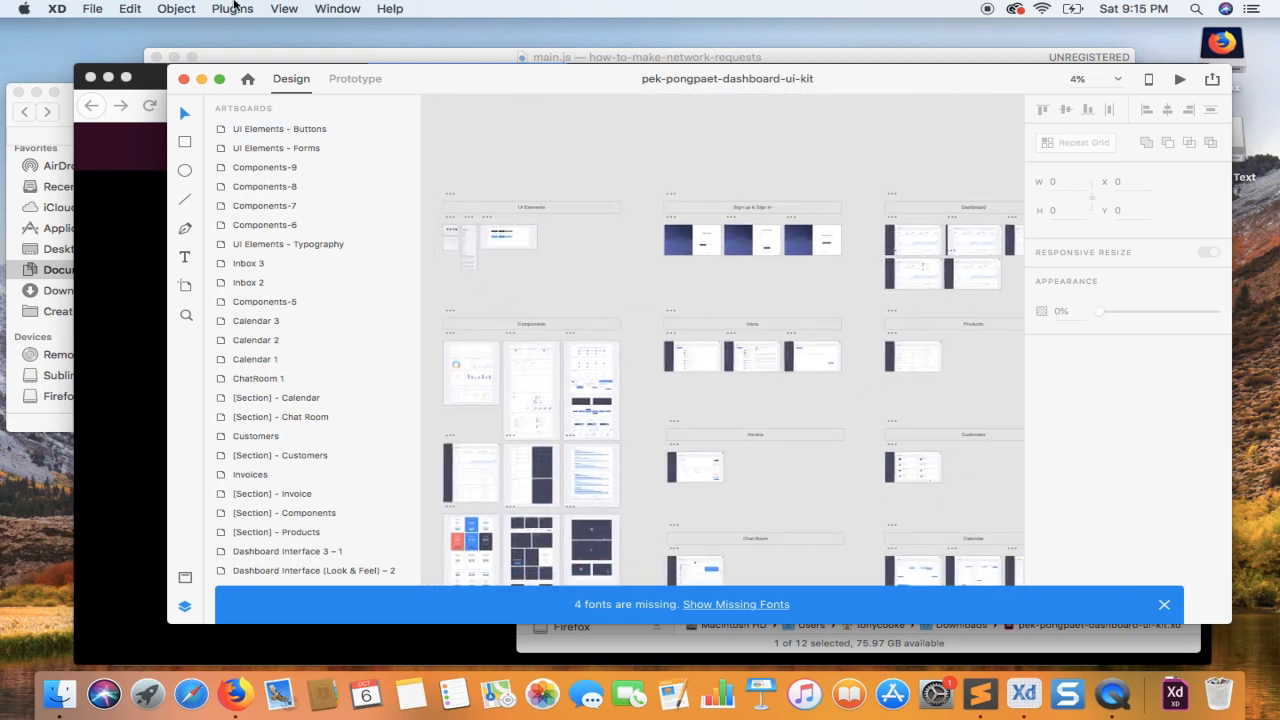
Step: Start the Export Now HTML5 export of the whole design from Plugins
left_click(231, 8)
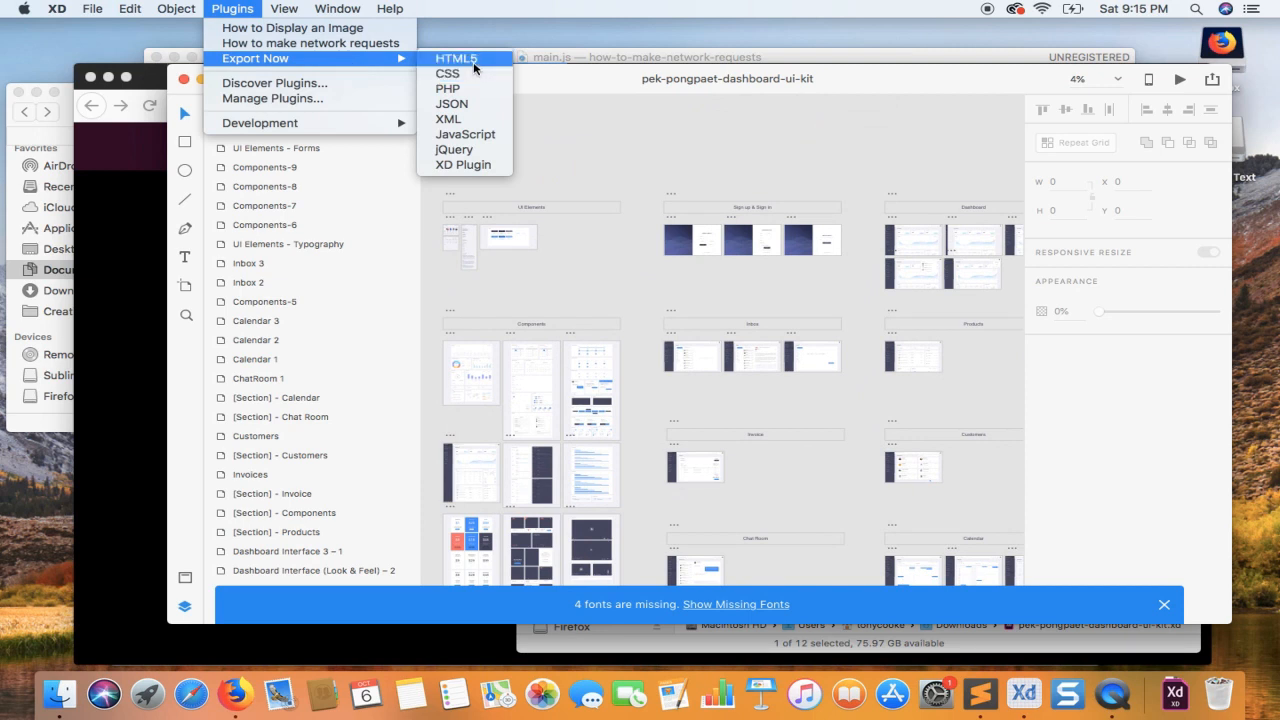
left_click(448, 58)
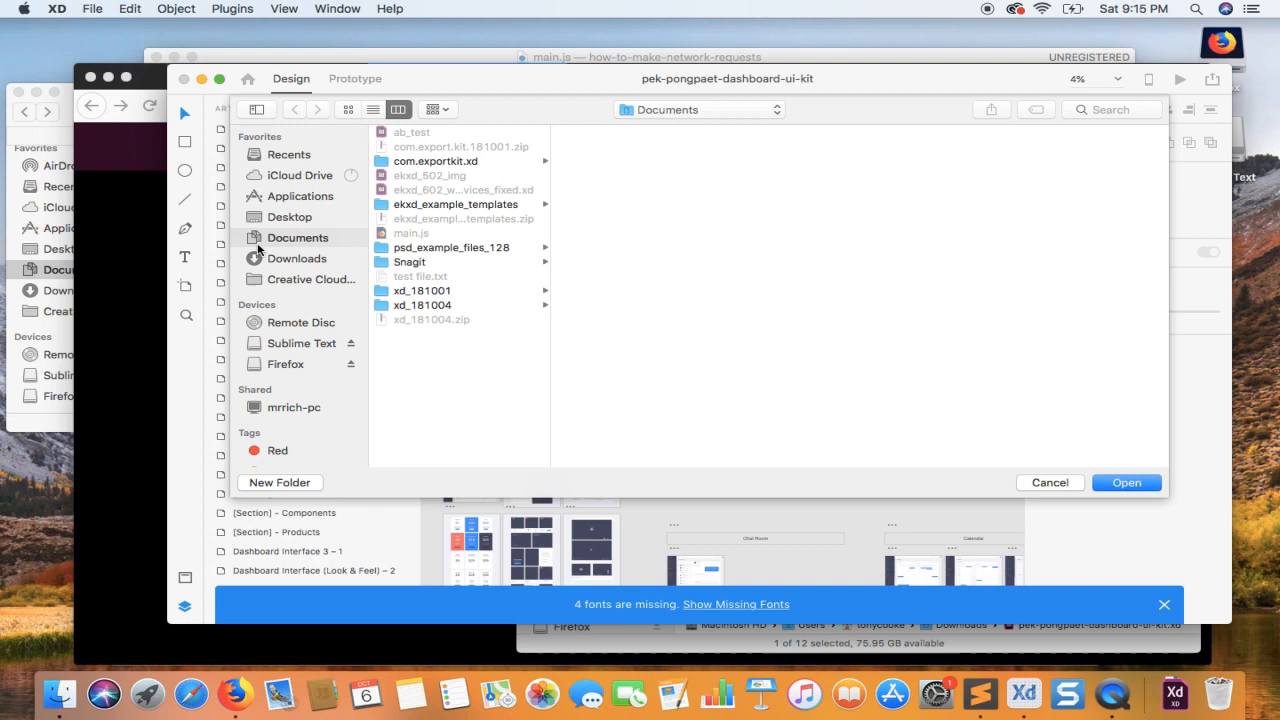
mouse_move(1108, 478)
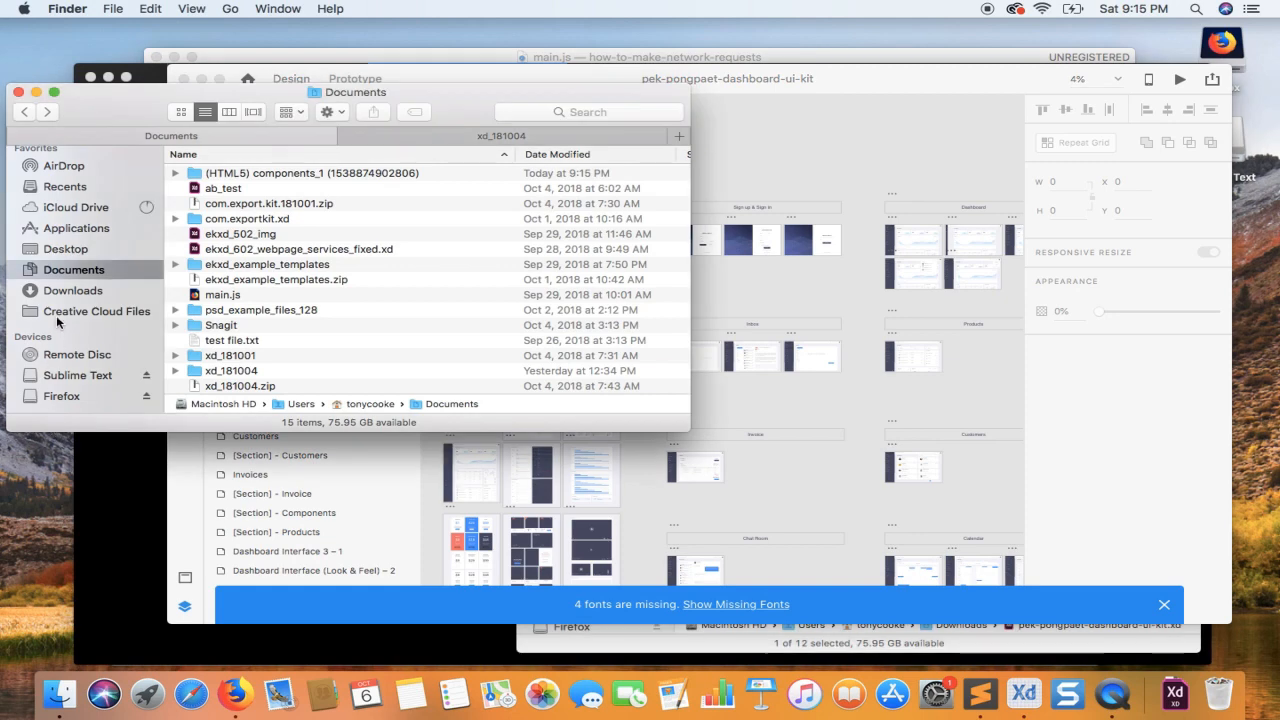
Step: Open calendar_1.html from the exported (HTML5) components_1 folder in the browser
left_click(312, 173)
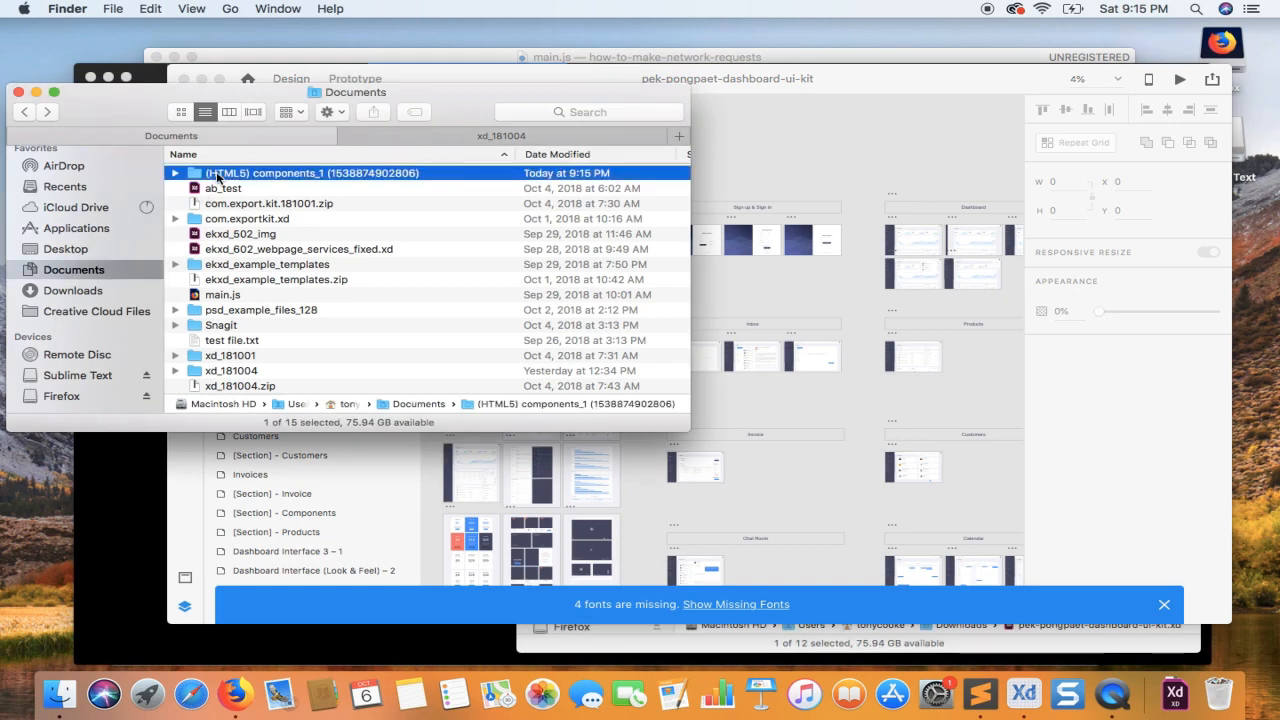
left_click(175, 173)
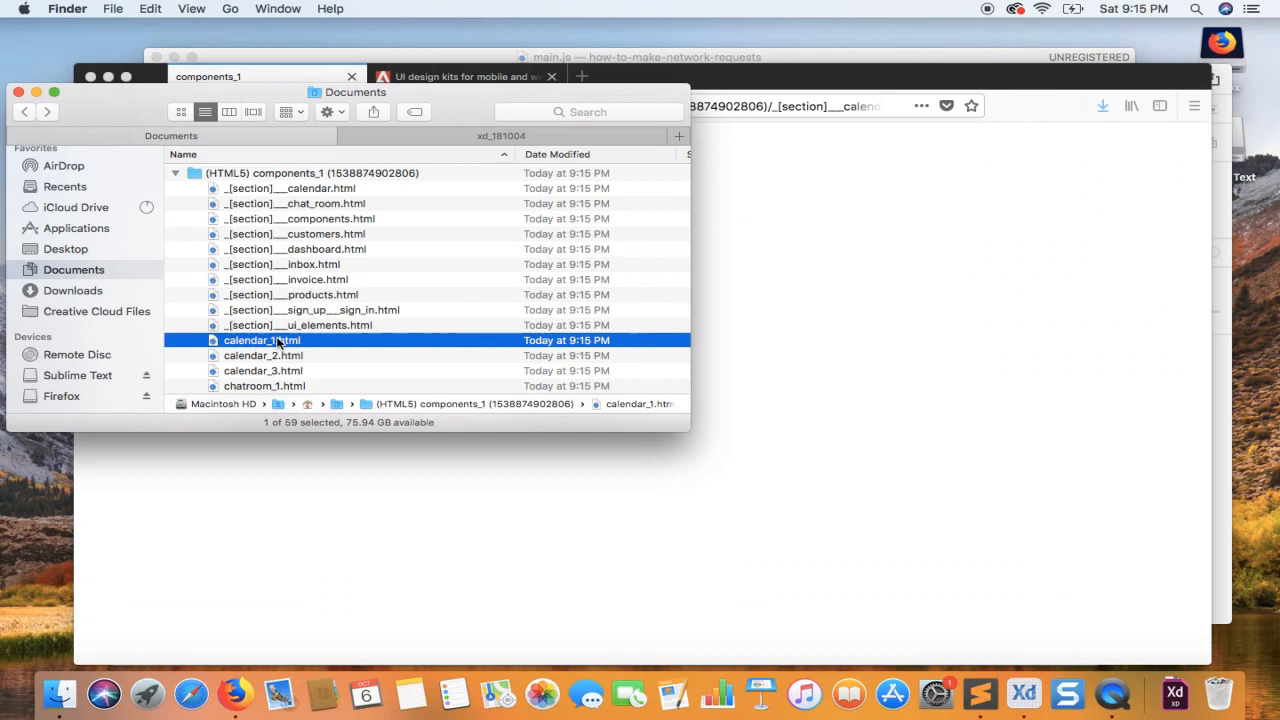
double_click(262, 340)
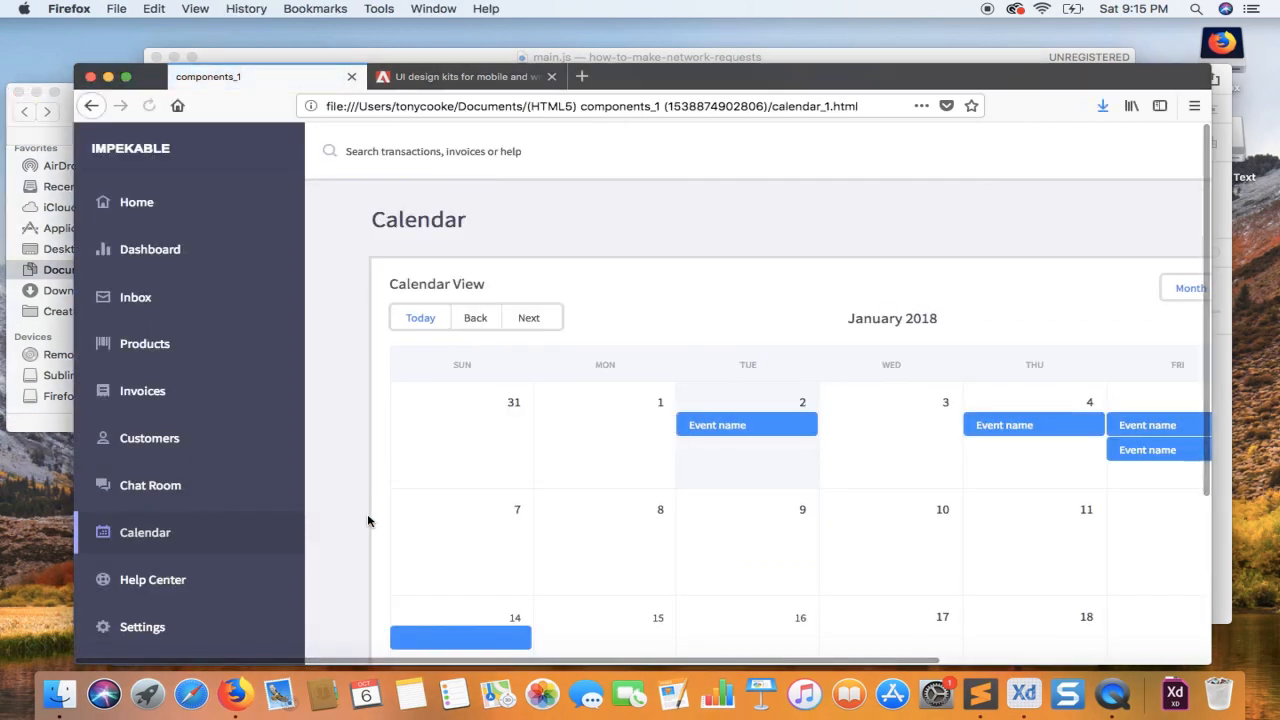
Step: Load the exported folder's index in Firefox by trimming calendar_1.html from the address
scroll("down", 3)
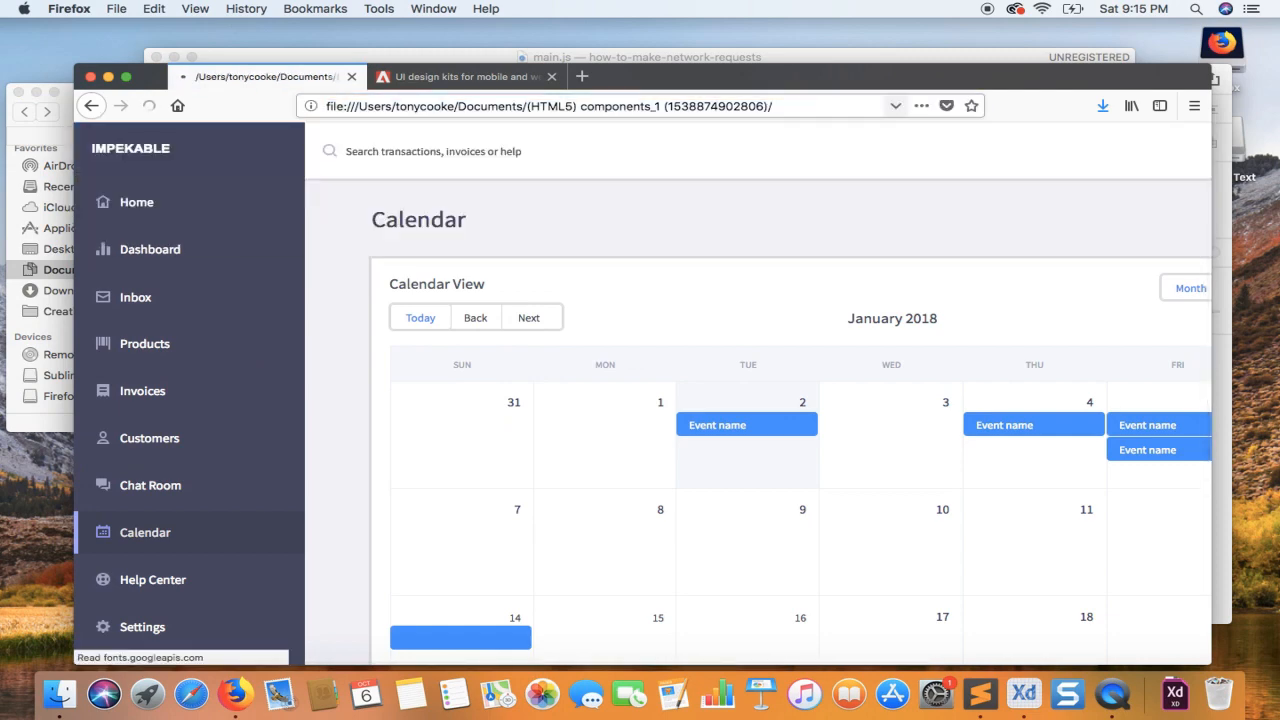
left_click(91, 107)
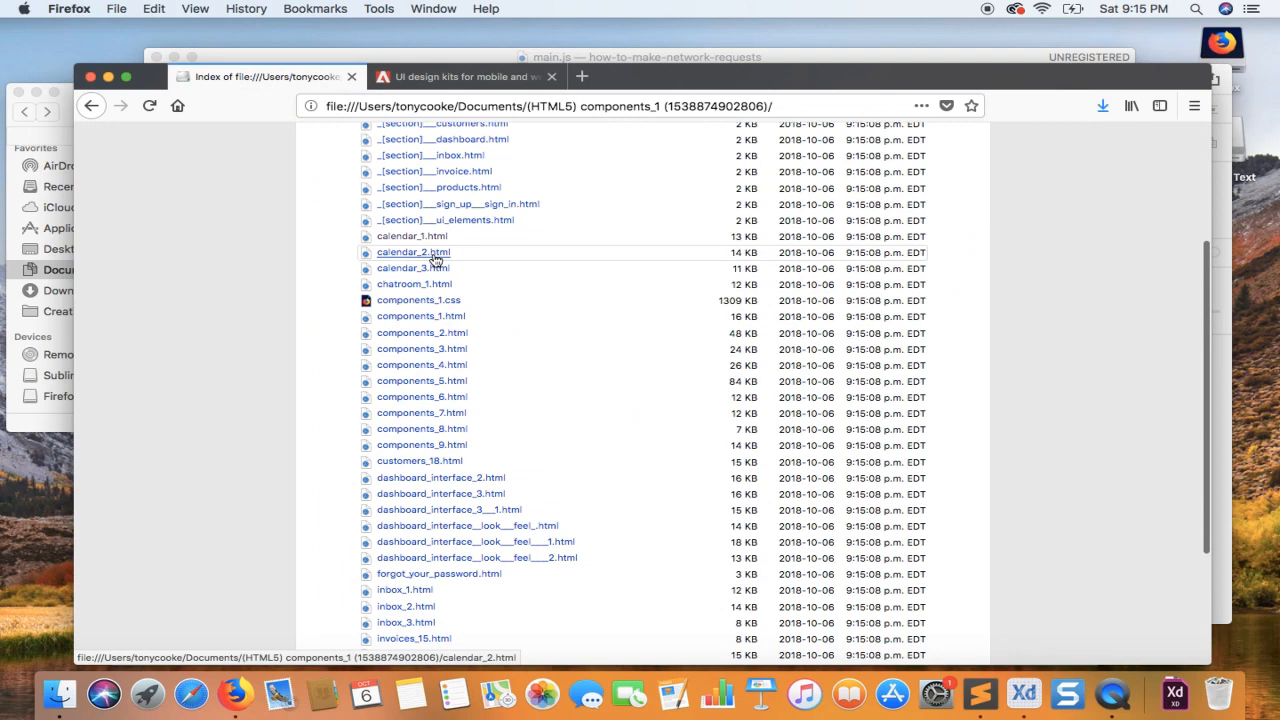
left_click(411, 252)
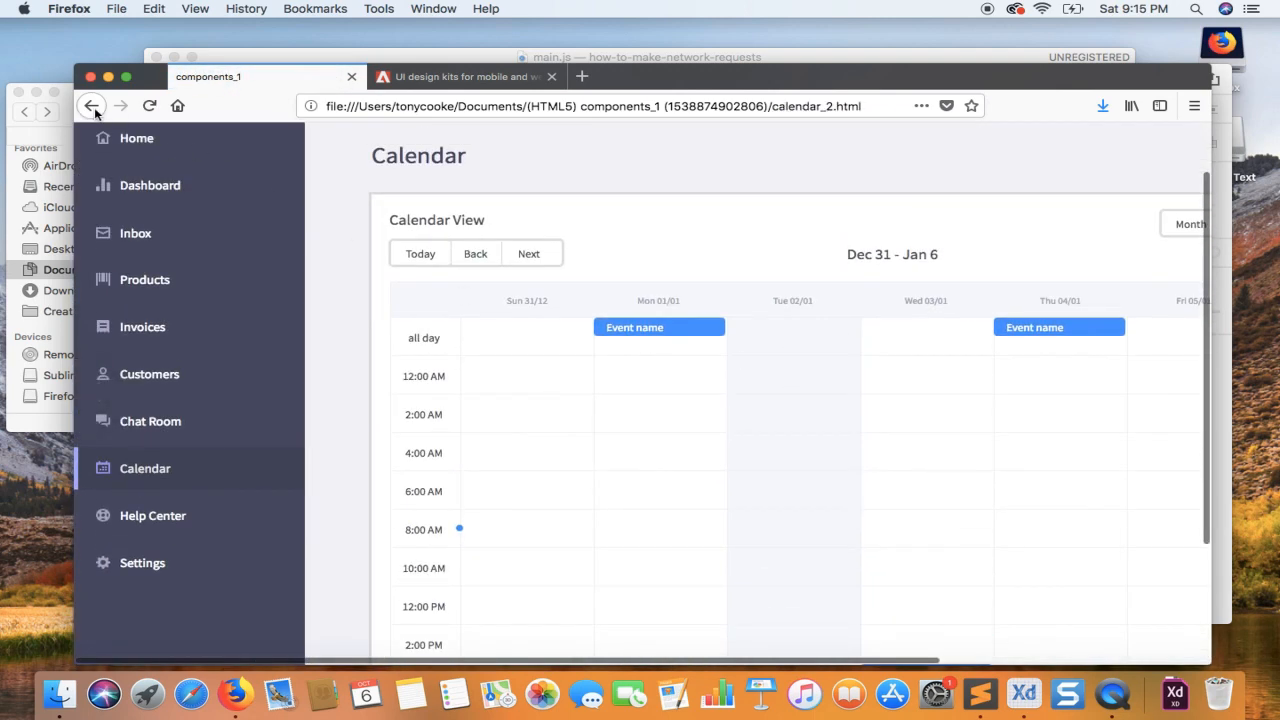
left_click(94, 106)
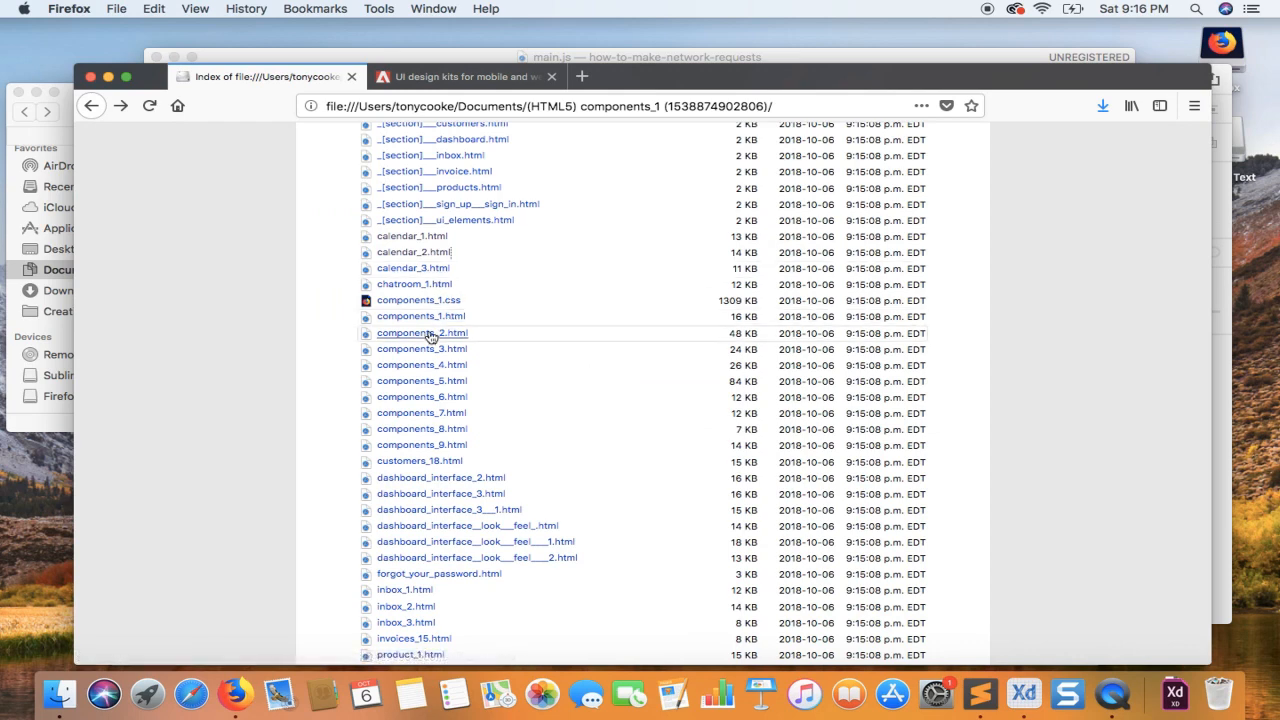
left_click(421, 333)
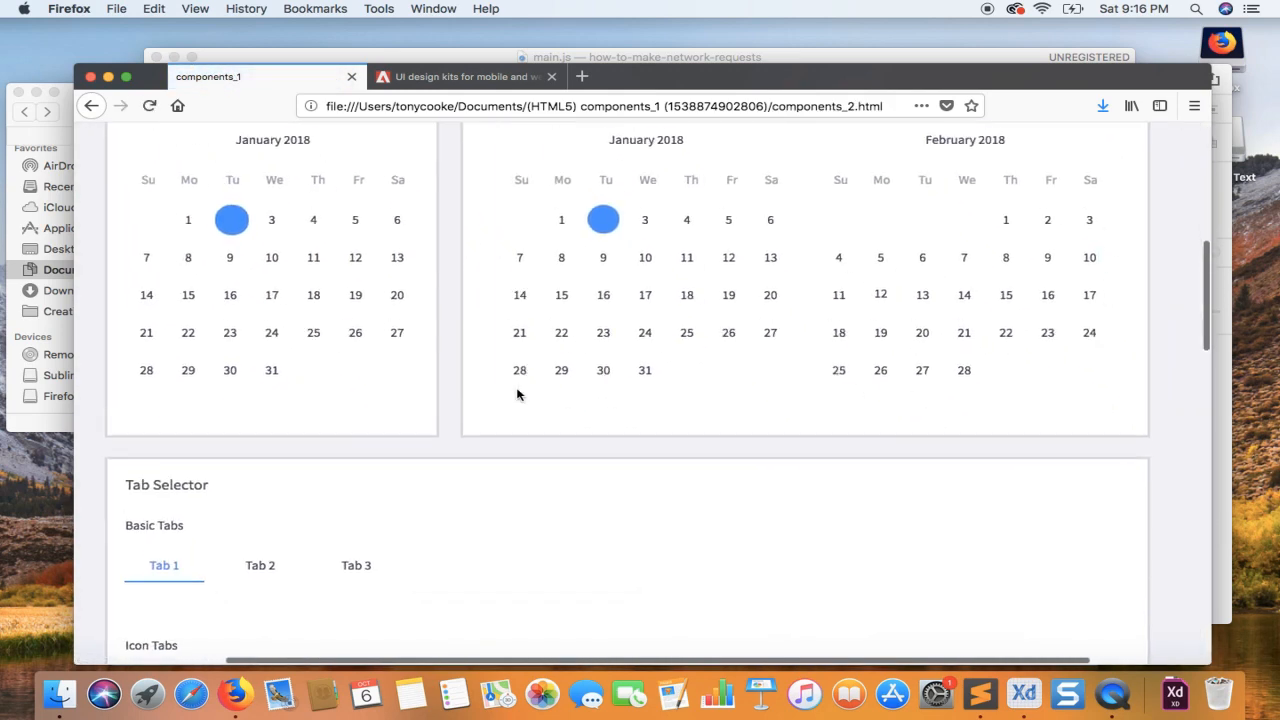
left_click(92, 106)
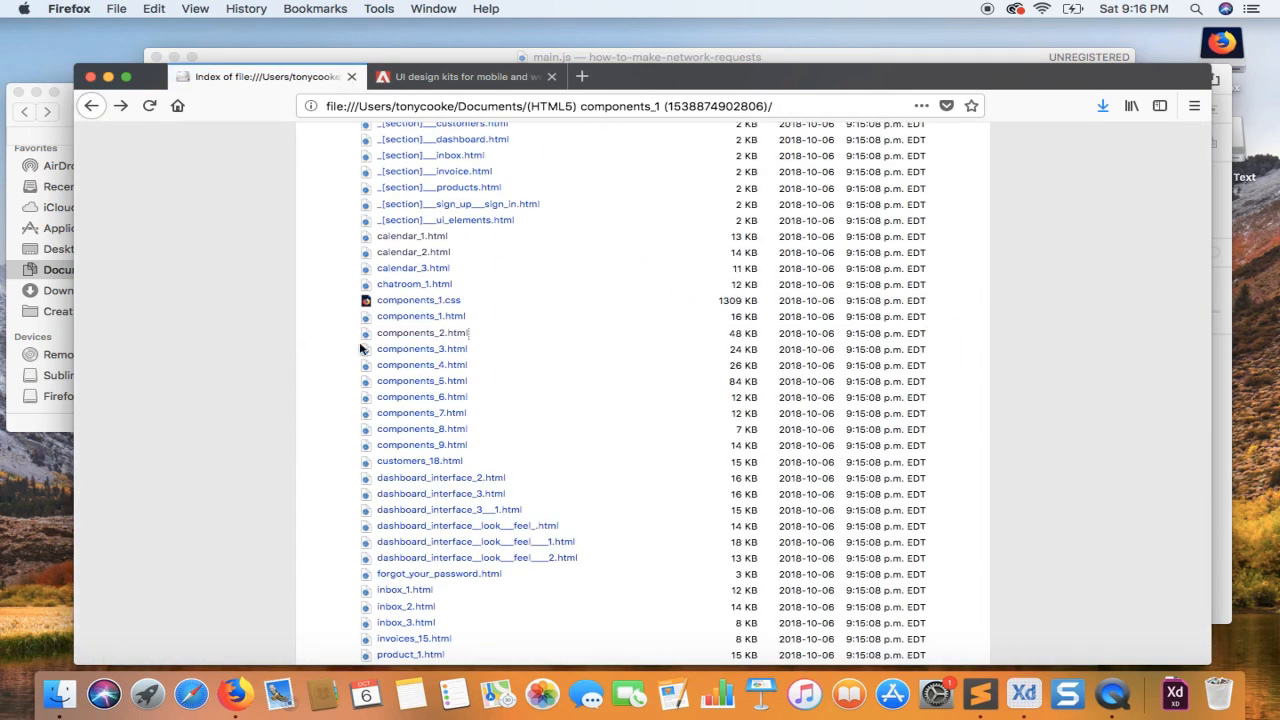
left_click(422, 364)
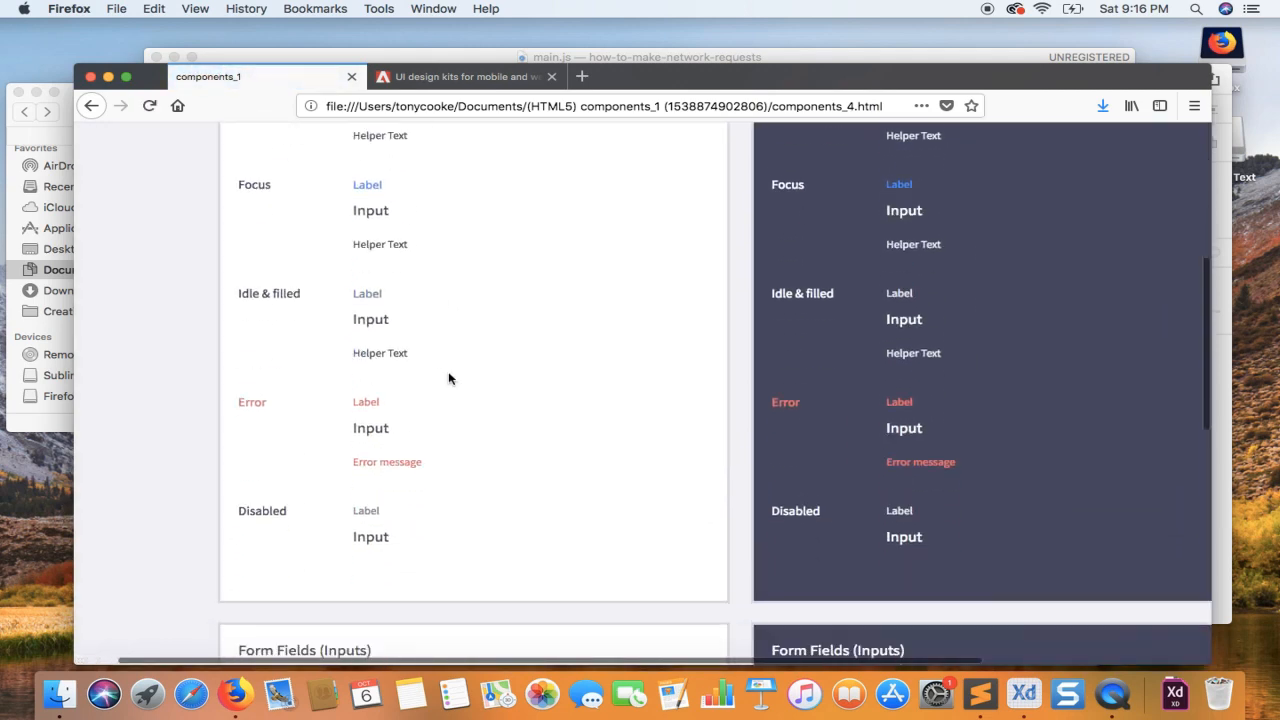
scroll("down", 3)
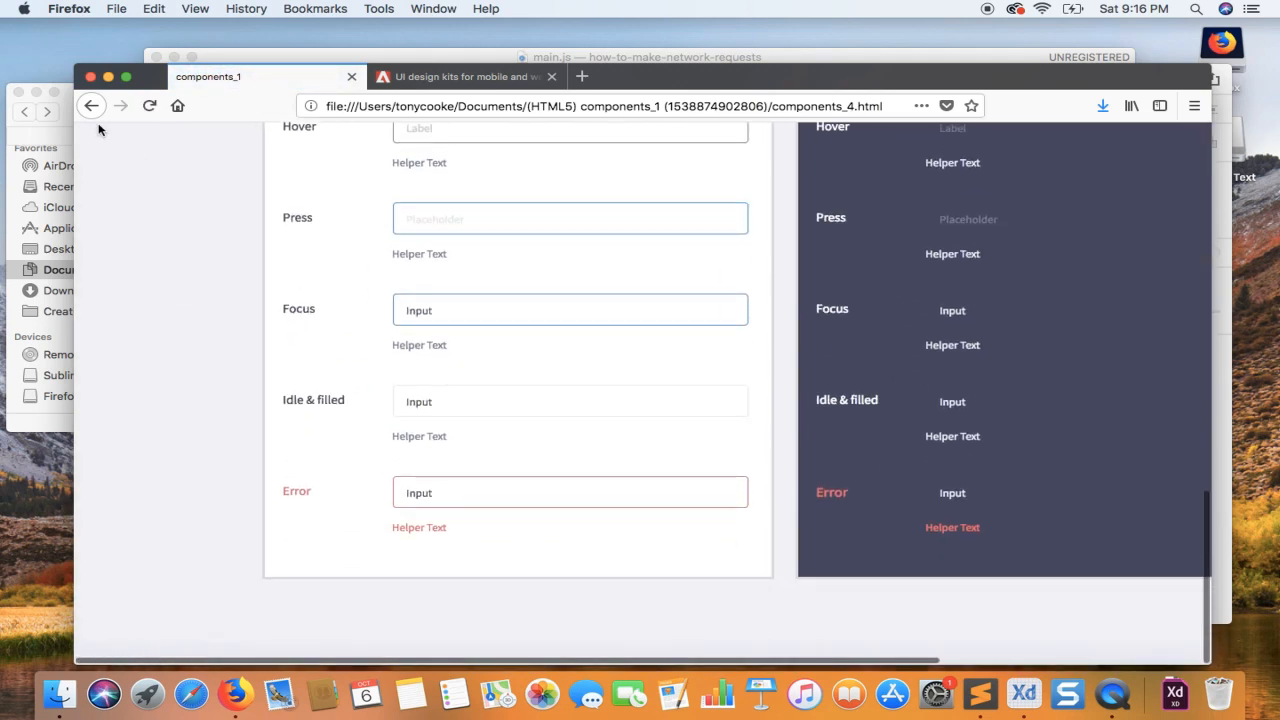
left_click(91, 105)
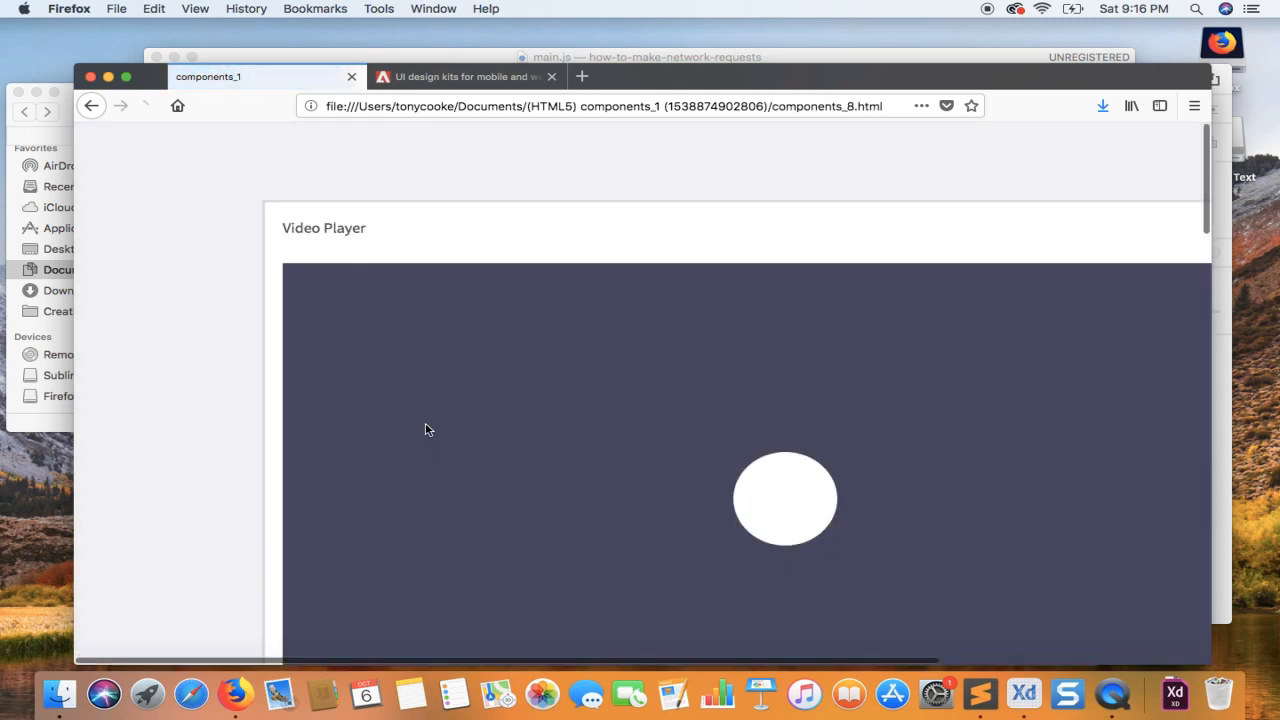
scroll("down", 3)
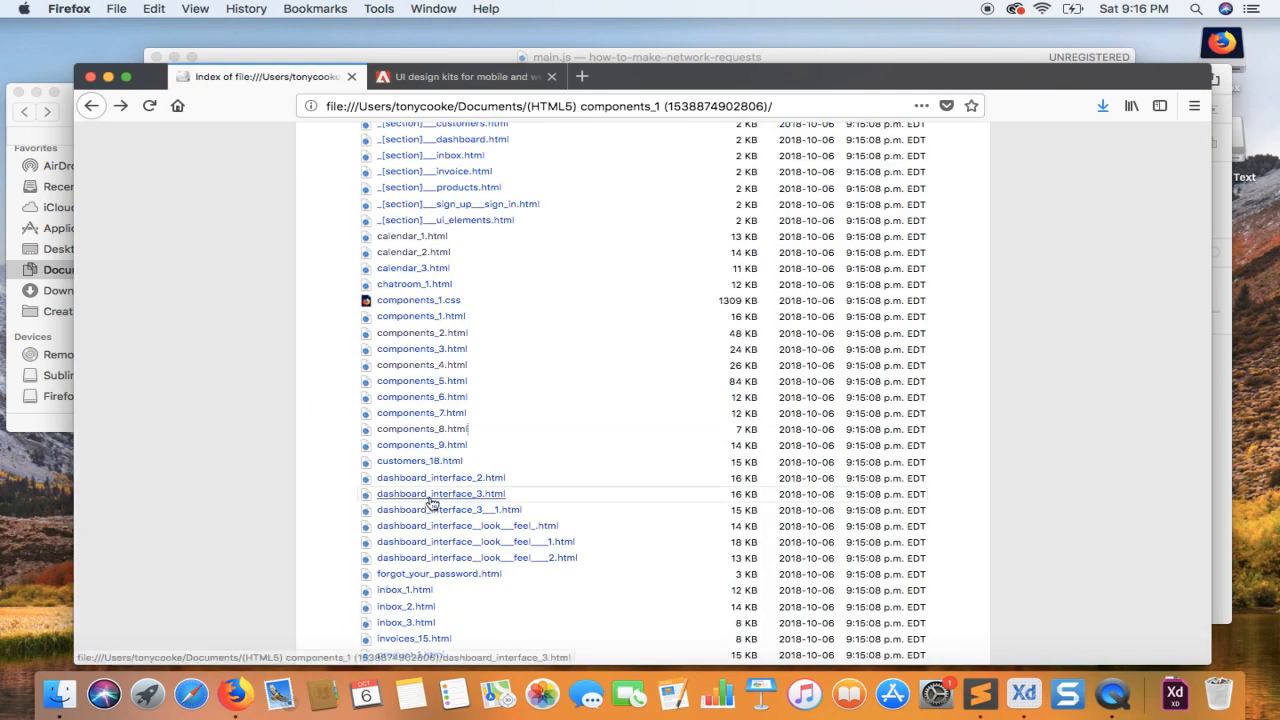
left_click(441, 494)
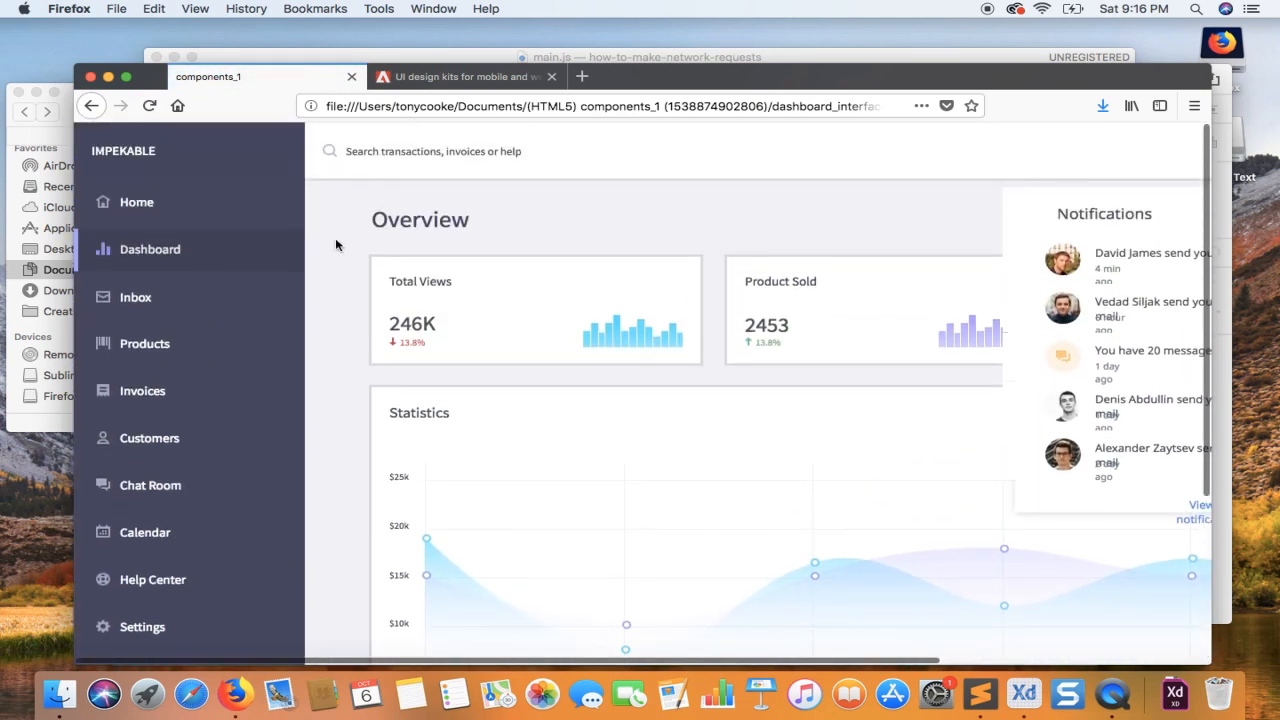
left_click(92, 107)
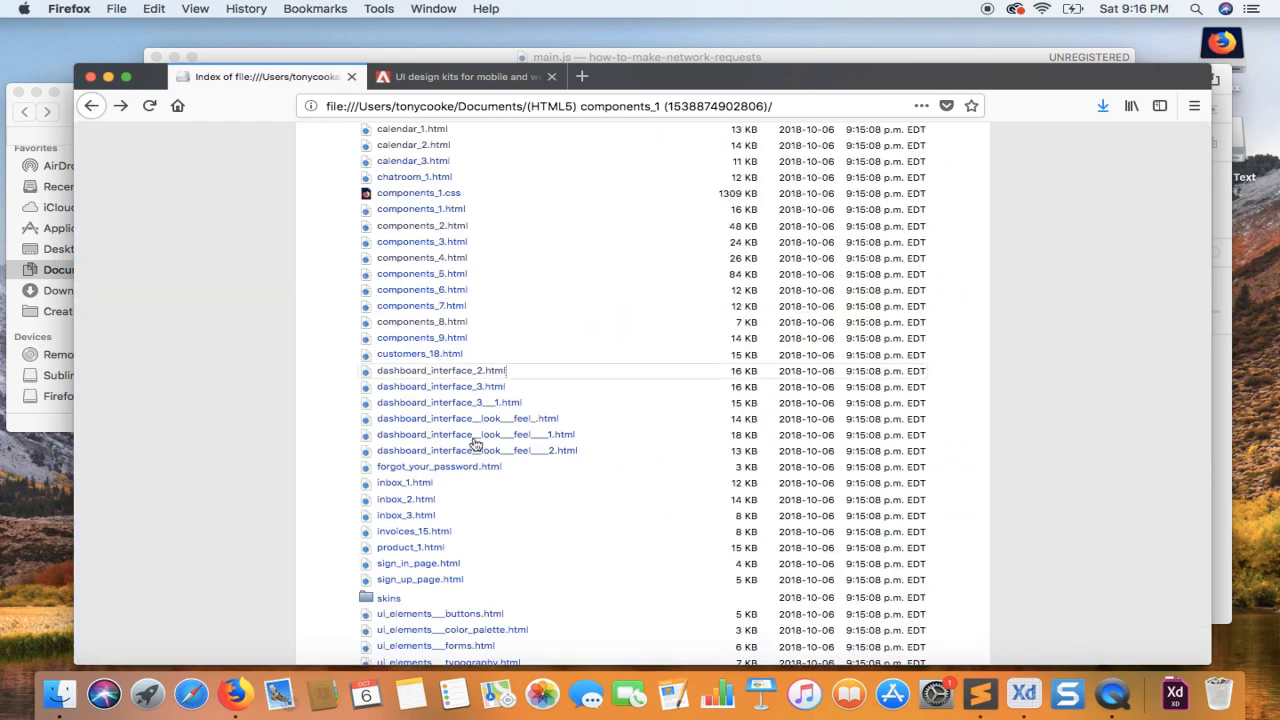